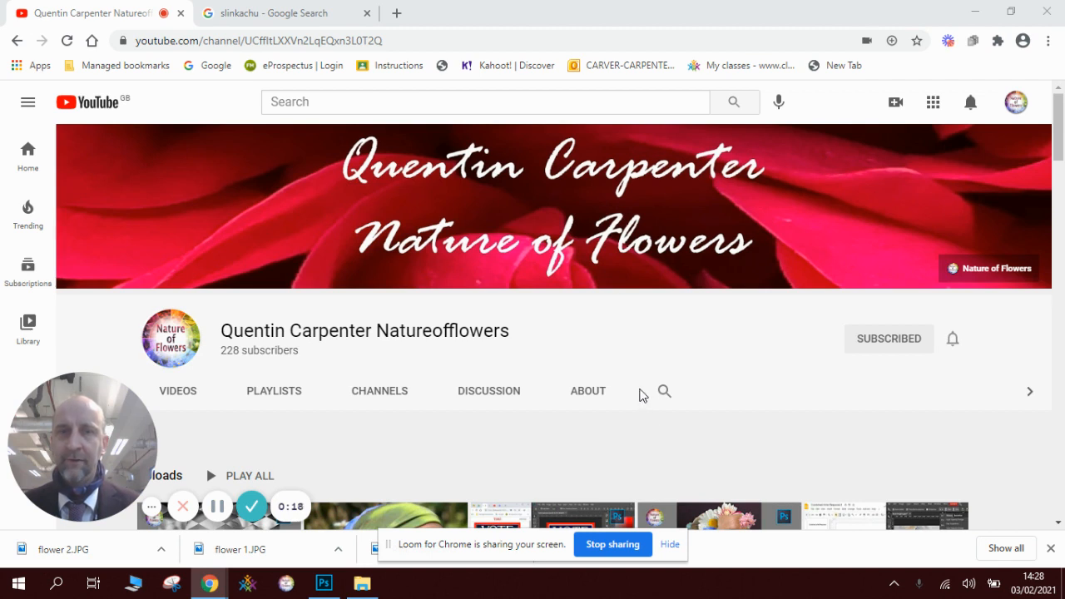
pyautogui.moveTo(752, 330)
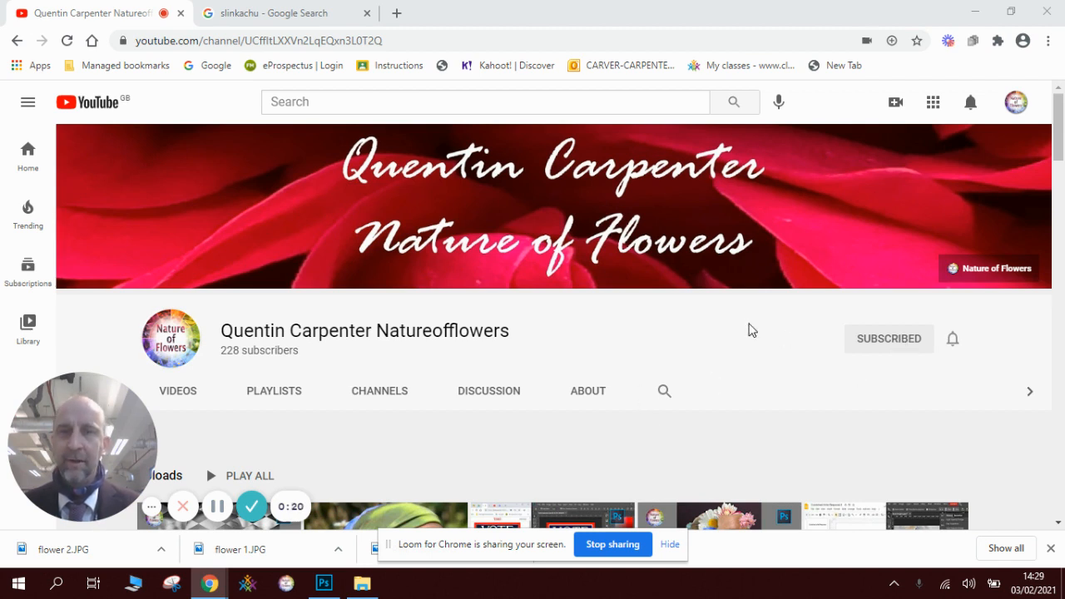
pyautogui.moveTo(263, 160)
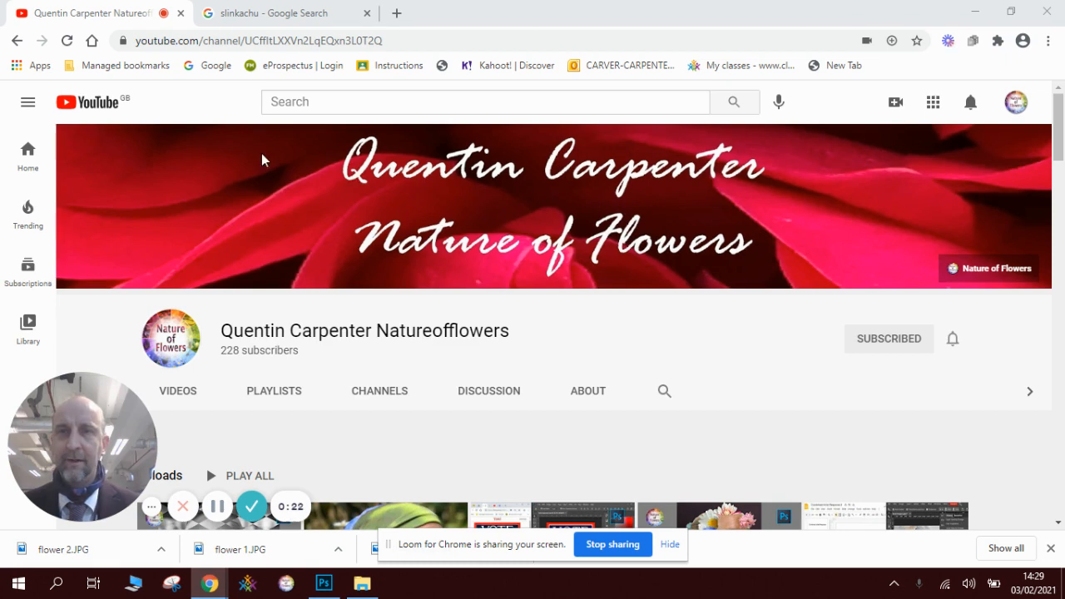
pyautogui.moveTo(286, 14)
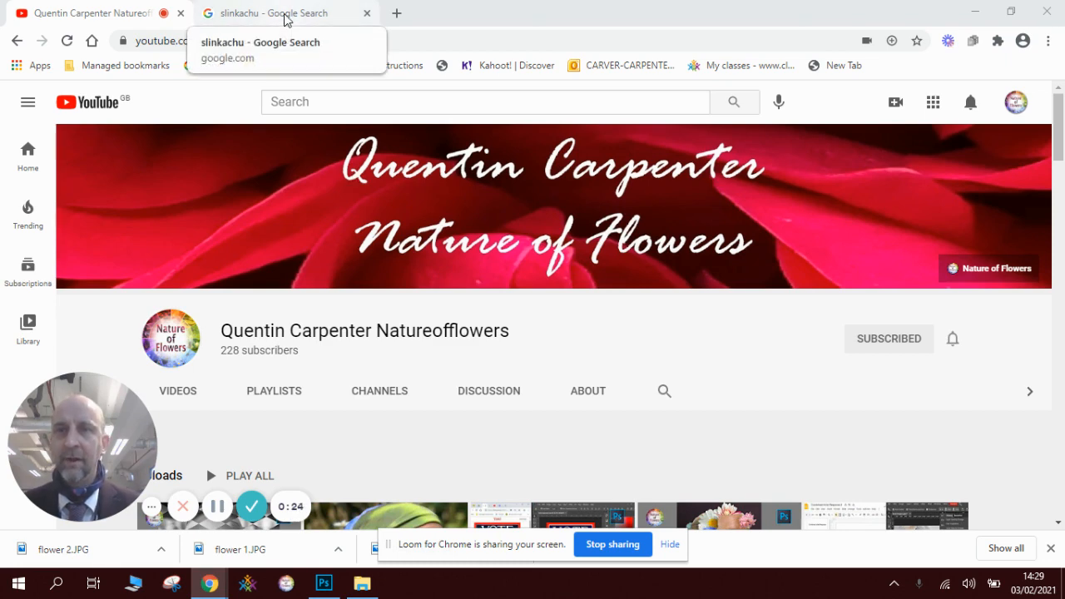
# Step: View the slinkachu image results and open the thistle-and-bee Photoshop document
pyautogui.click(283, 13)
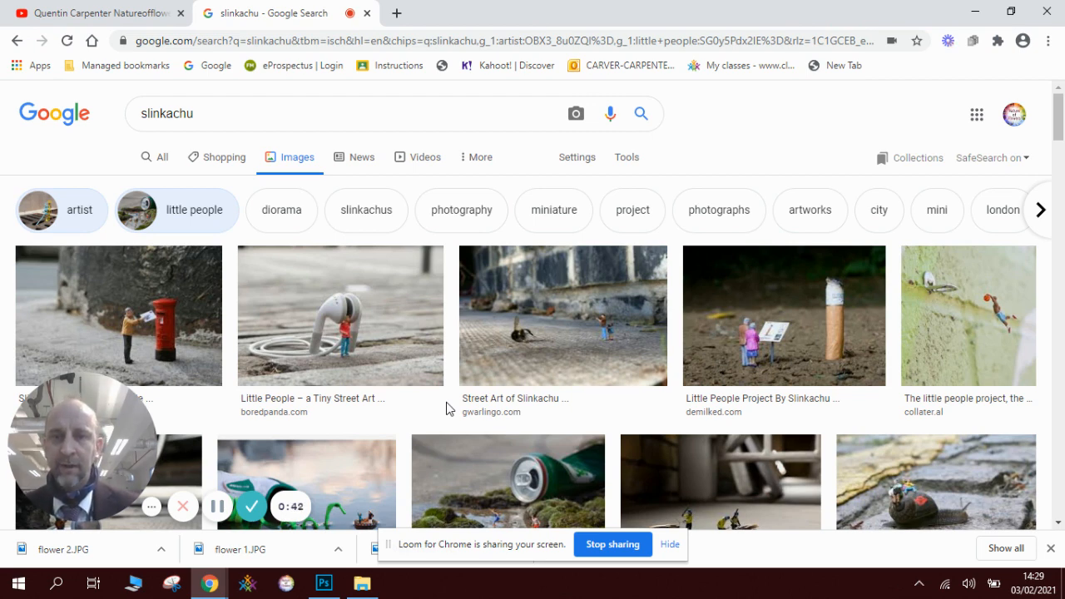
pyautogui.click(323, 582)
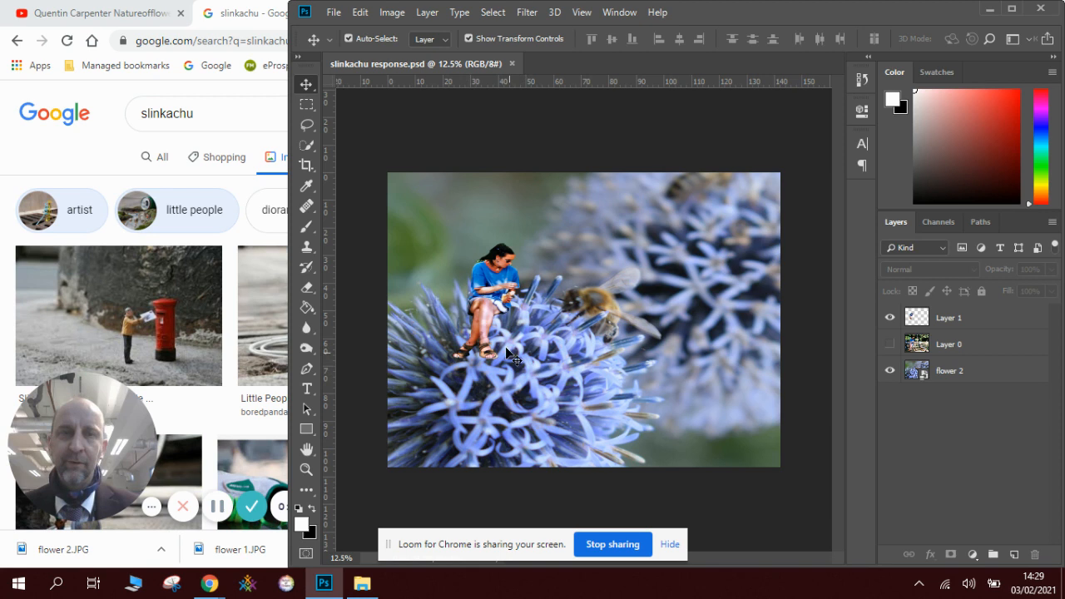
pyautogui.moveTo(582, 320)
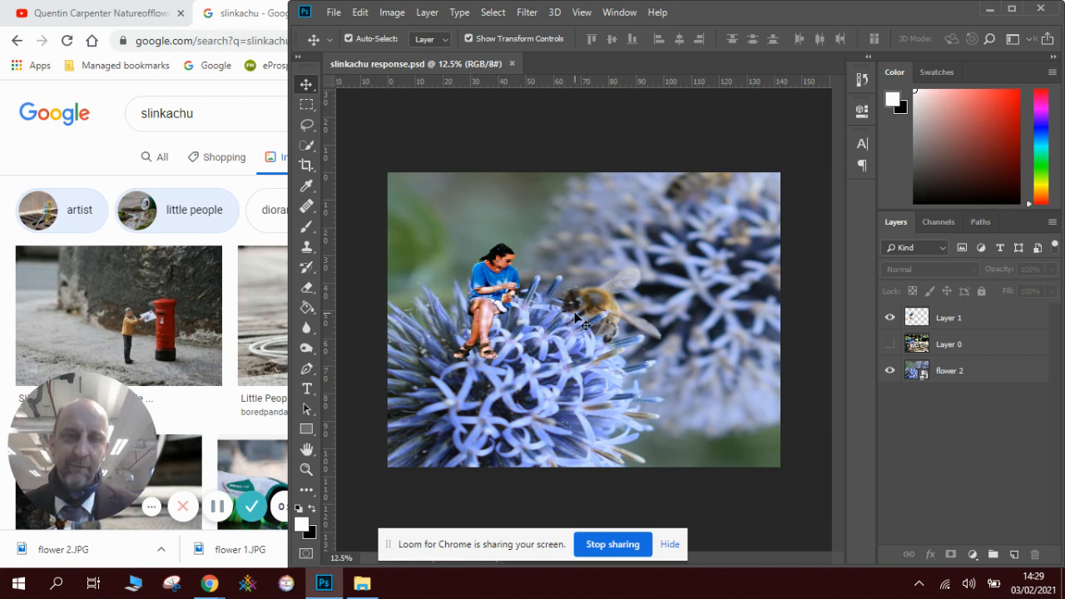
pyautogui.moveTo(602, 366)
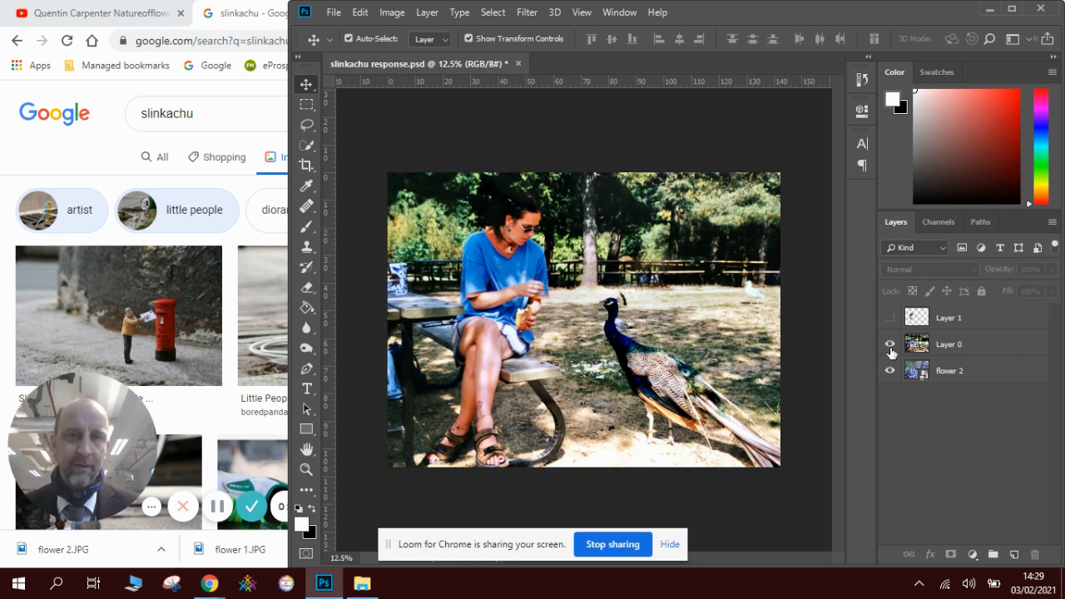
# Step: Make Layer 0 visible so the original woman-on-bench photo covers the composite
pyautogui.click(888, 343)
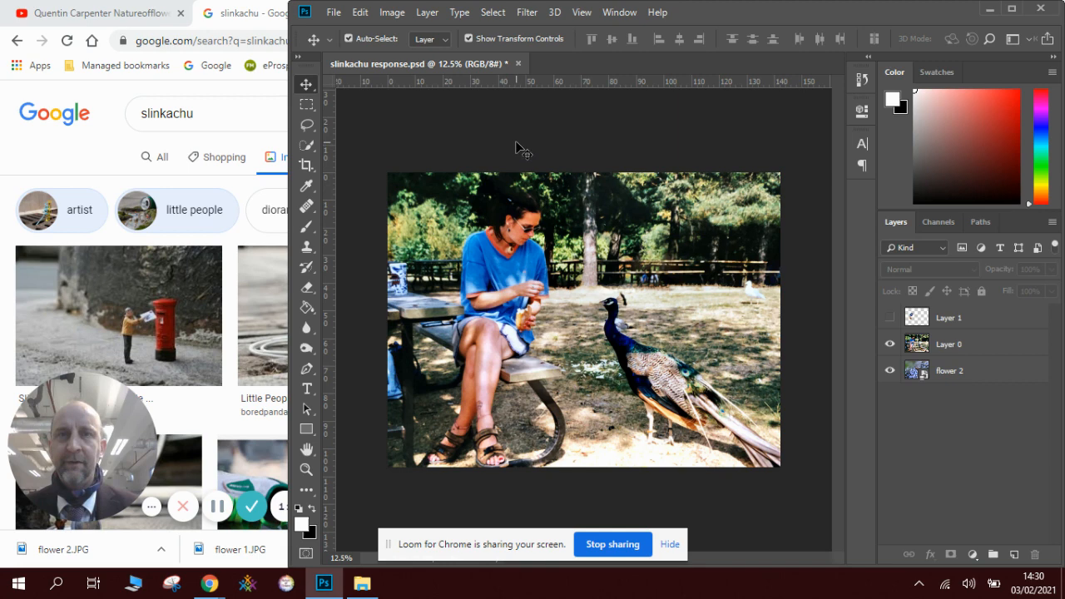
# Step: Cut out the woman from Layer 0 with Select Subject and paste her as Layer 2
pyautogui.click(492, 12)
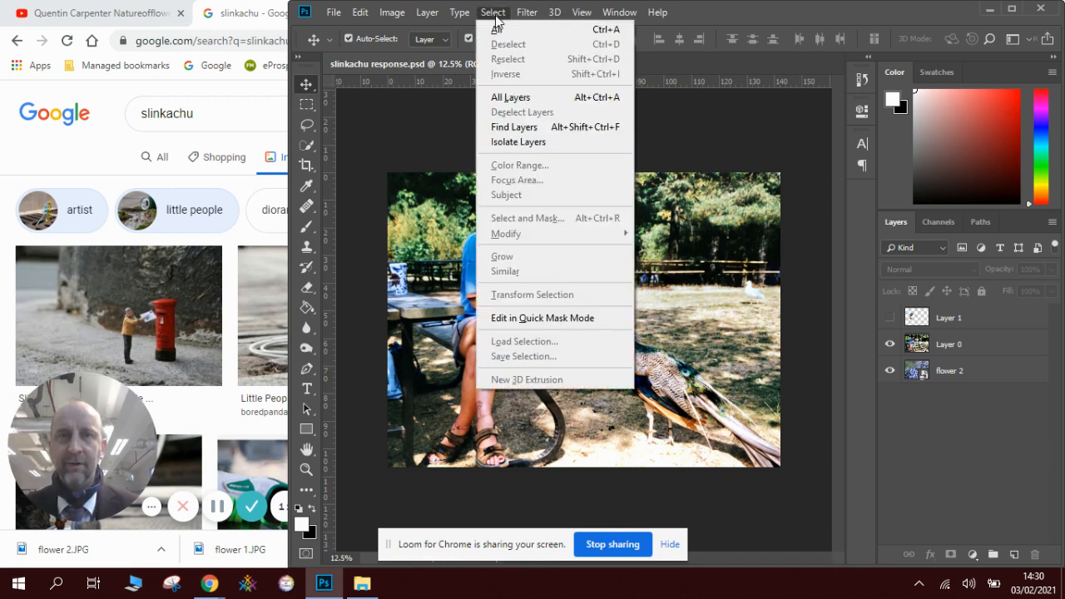
pyautogui.moveTo(513, 127)
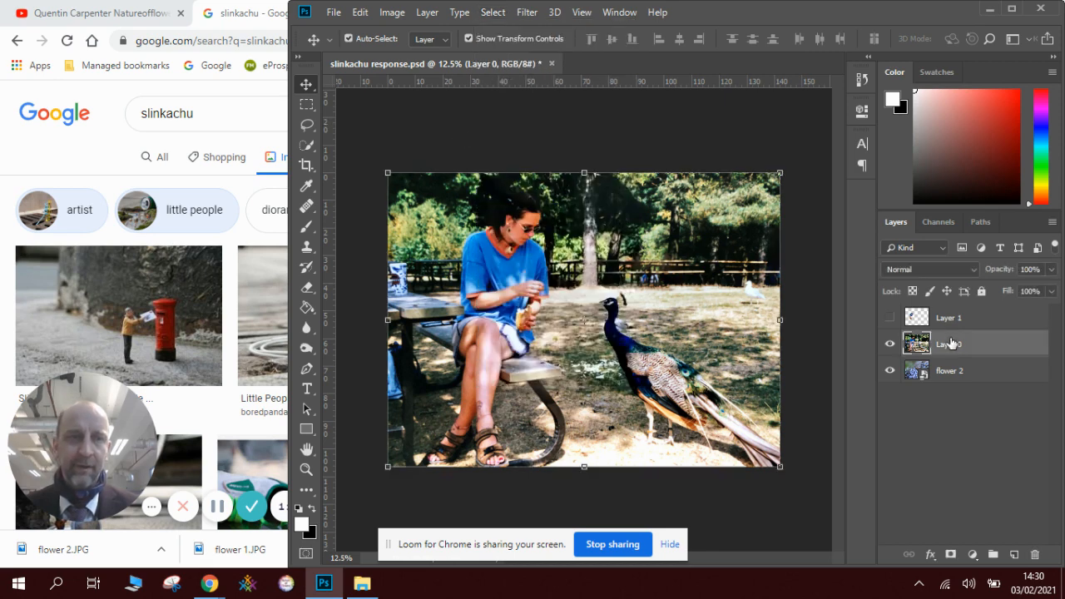
pyautogui.click(492, 12)
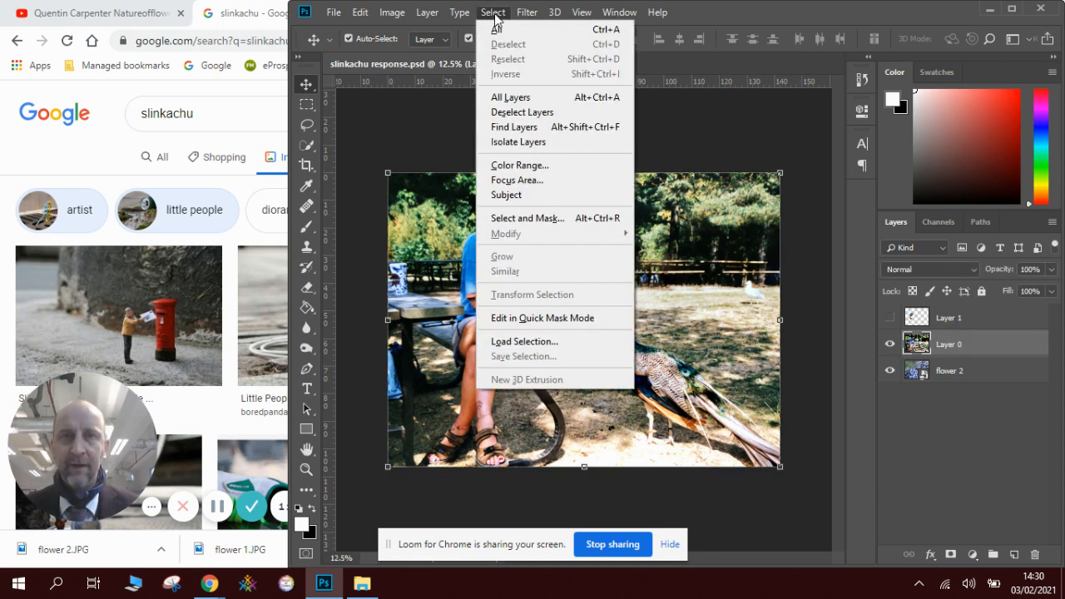
pyautogui.moveTo(506, 194)
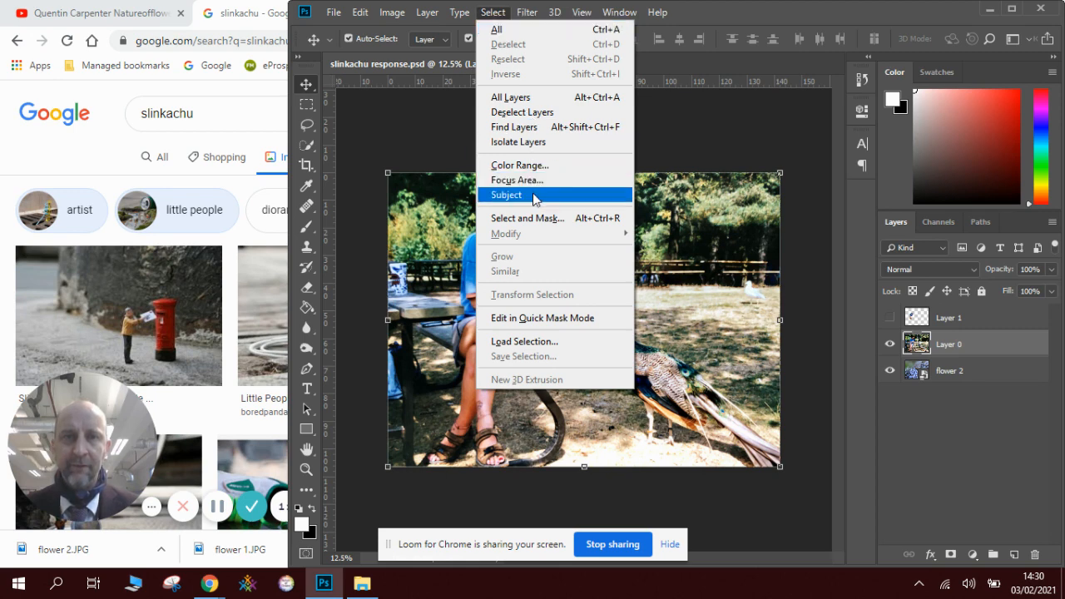
pyautogui.click(506, 194)
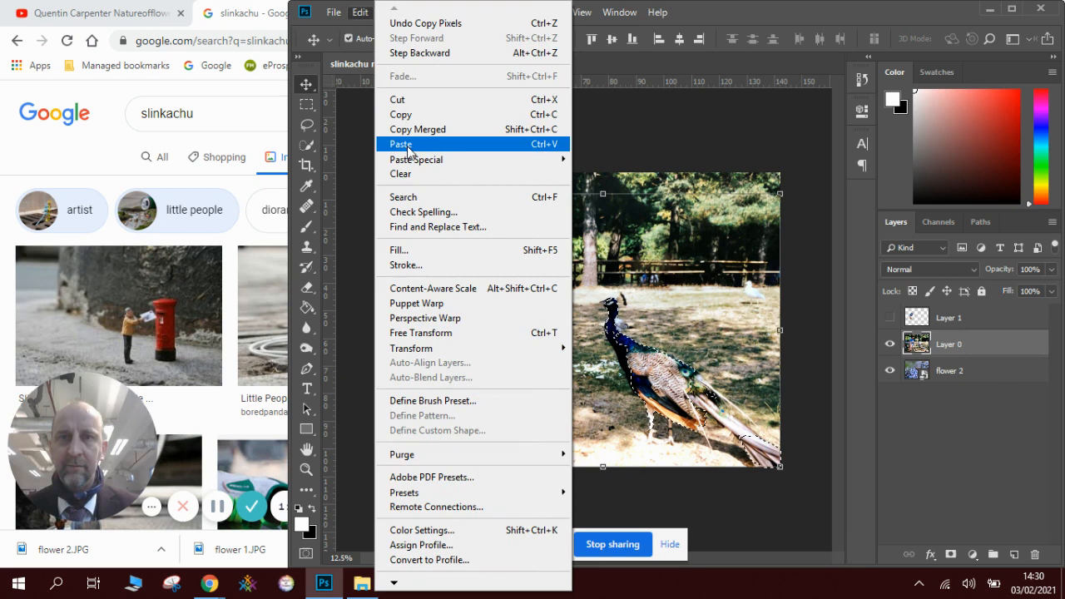
pyautogui.click(401, 143)
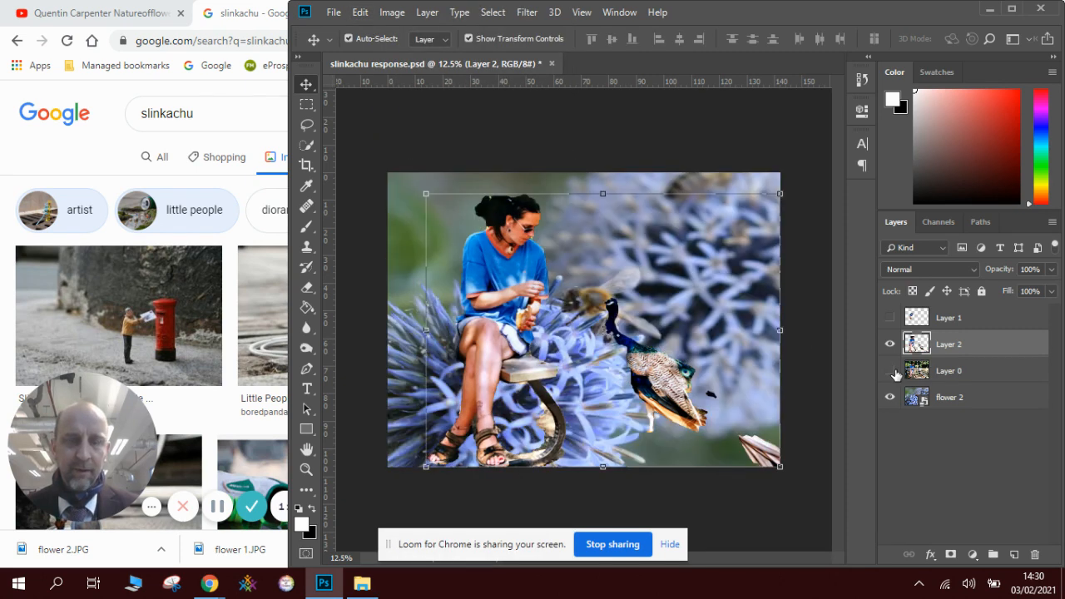
pyautogui.click(888, 369)
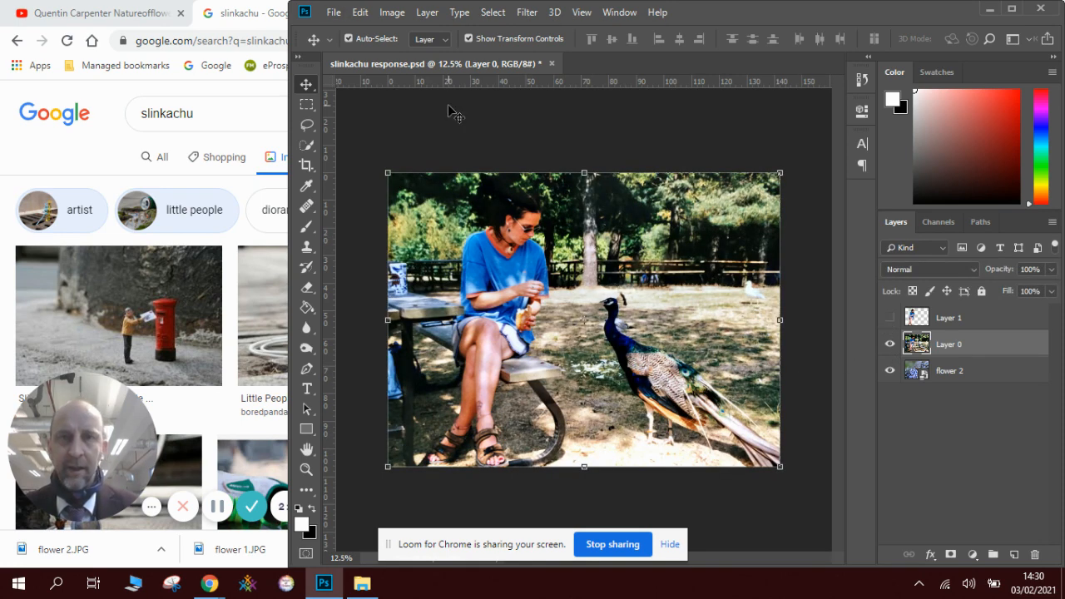
# Step: Erase the stray peacock fragments on Layer 2 and remove old Layer 1
pyautogui.click(492, 12)
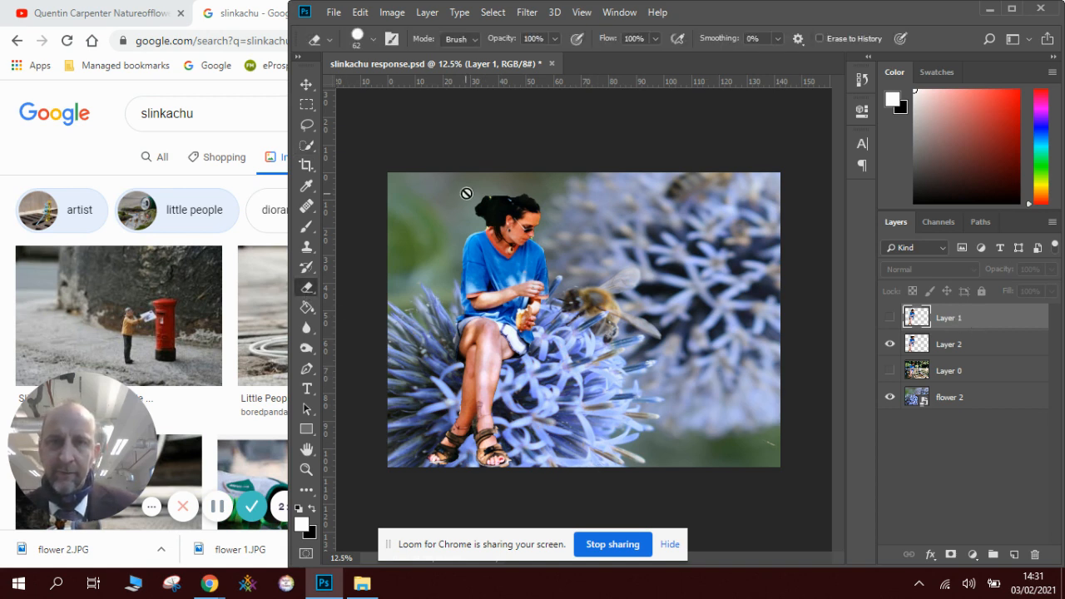
pyautogui.click(949, 343)
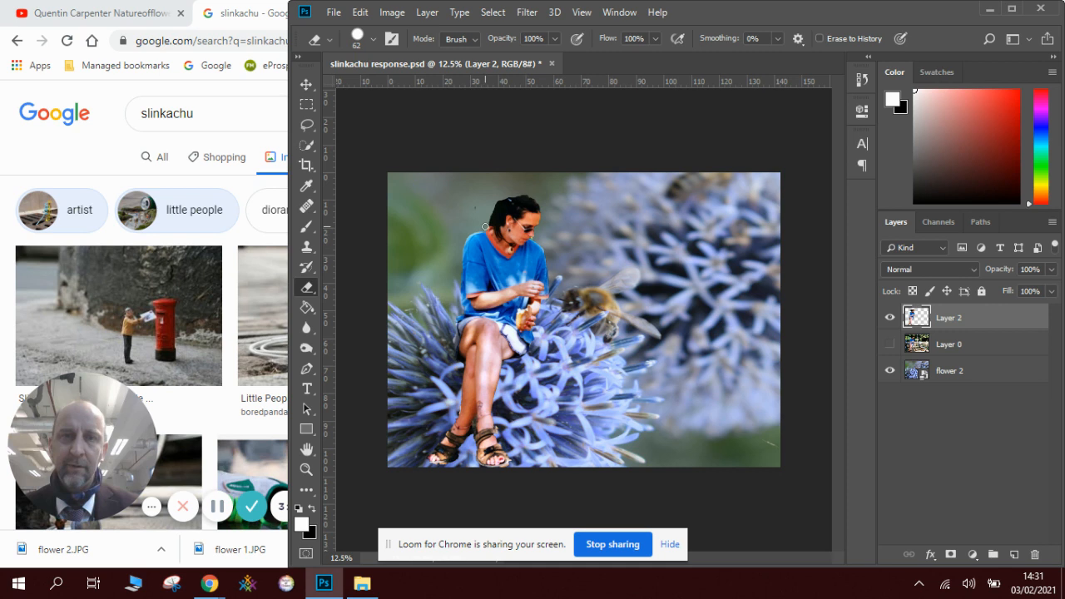
pyautogui.moveTo(390, 249)
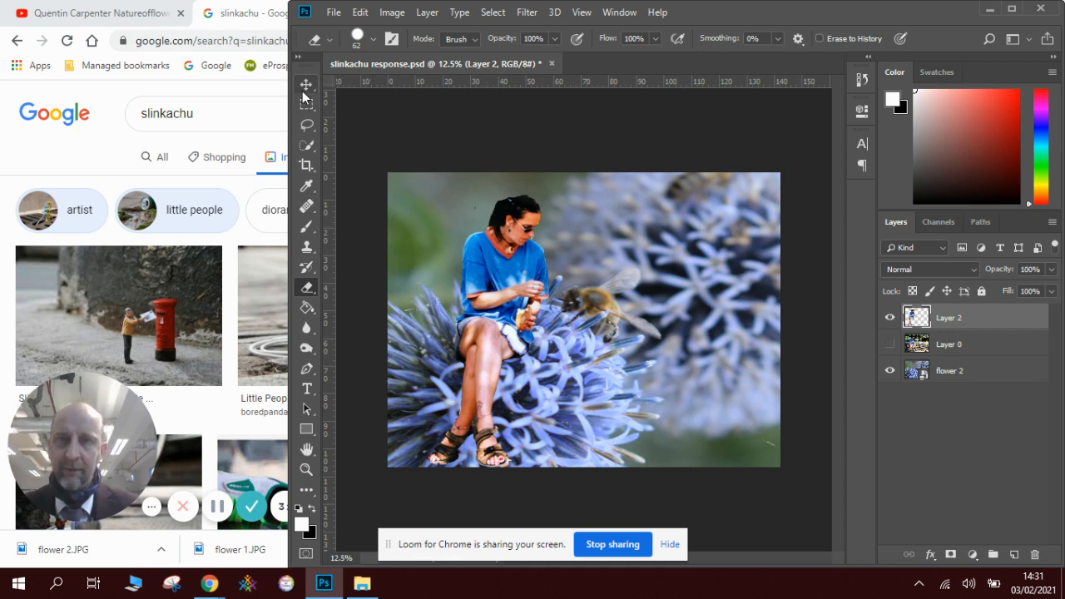
# Step: Scale Layer 2 down with the Move tool so the tiny woman sits atop the thistle head
pyautogui.click(306, 83)
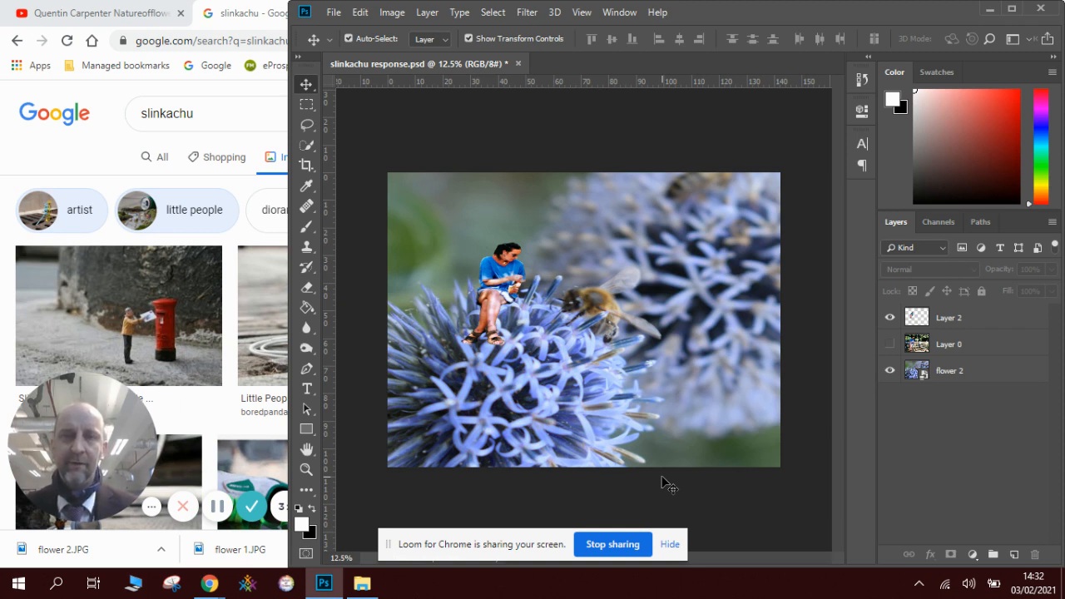
pyautogui.moveTo(586, 333)
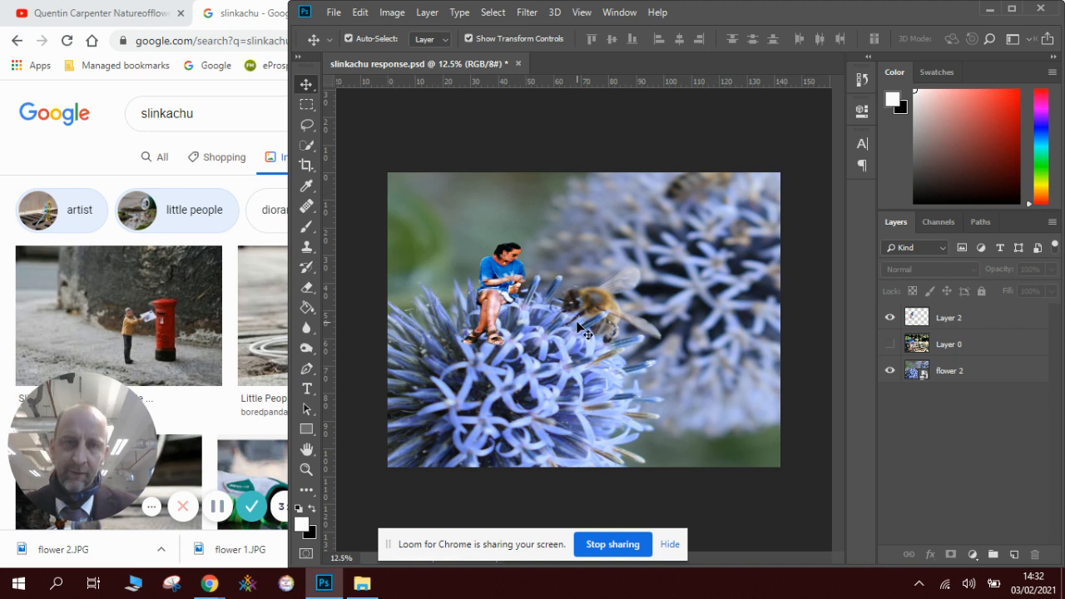
pyautogui.moveTo(574, 329)
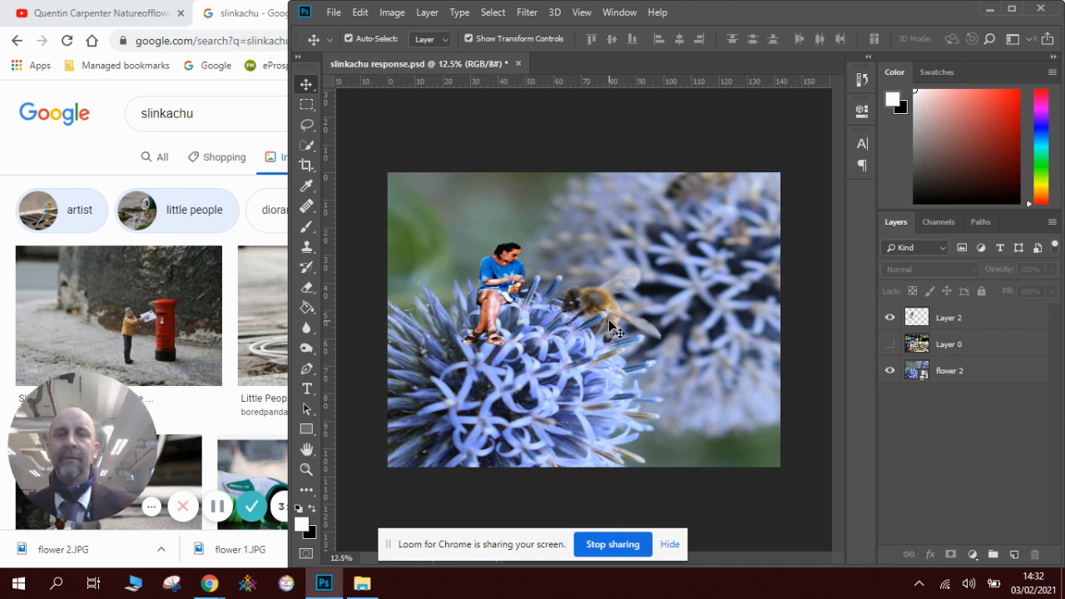
pyautogui.moveTo(592, 315)
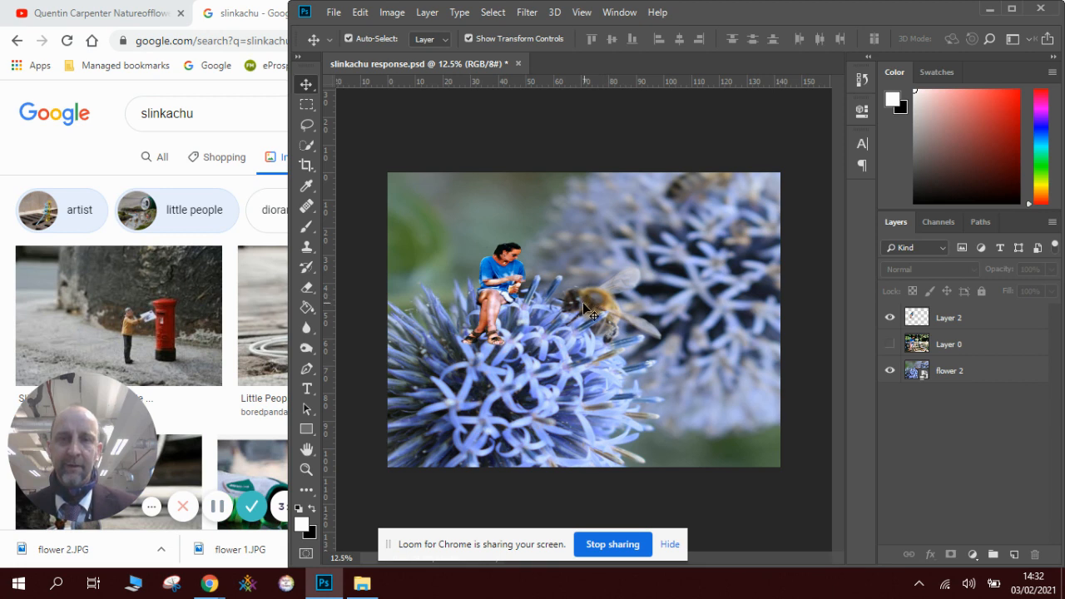
pyautogui.moveTo(519, 405)
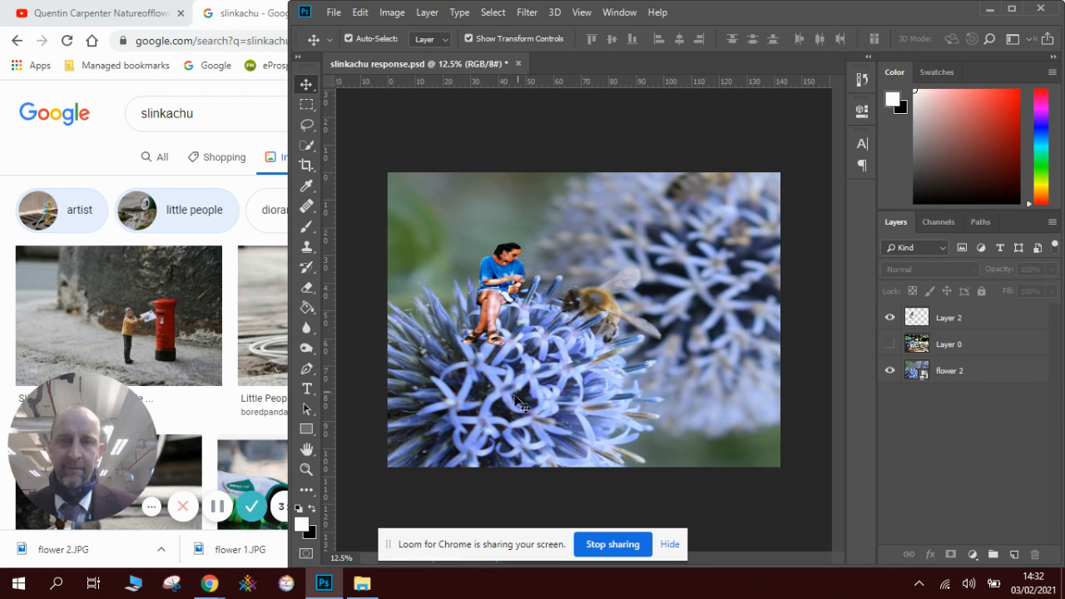
pyautogui.moveTo(469, 499)
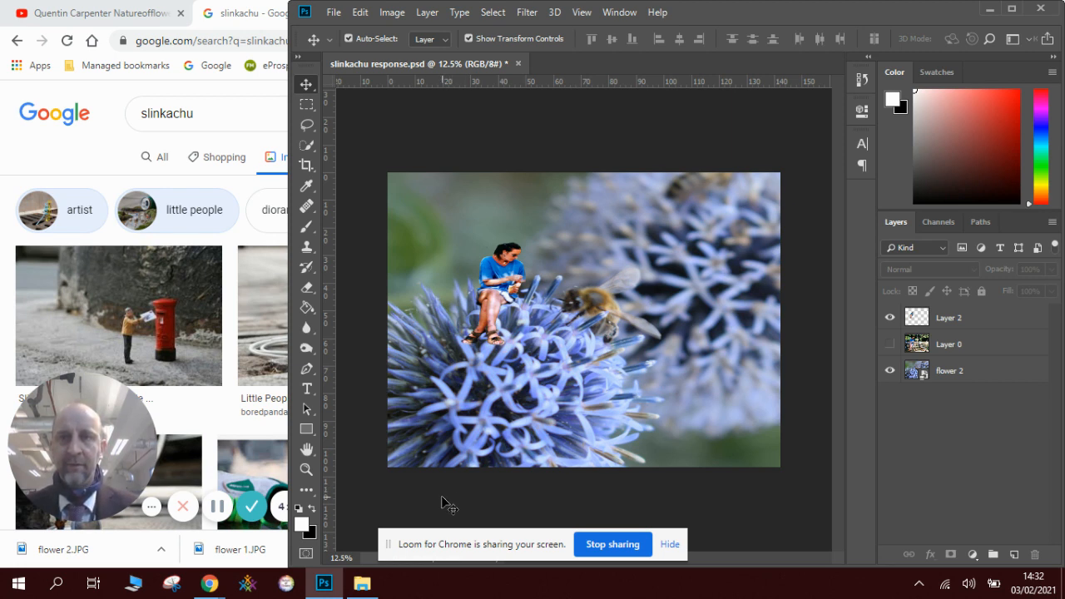
pyautogui.moveTo(420, 469)
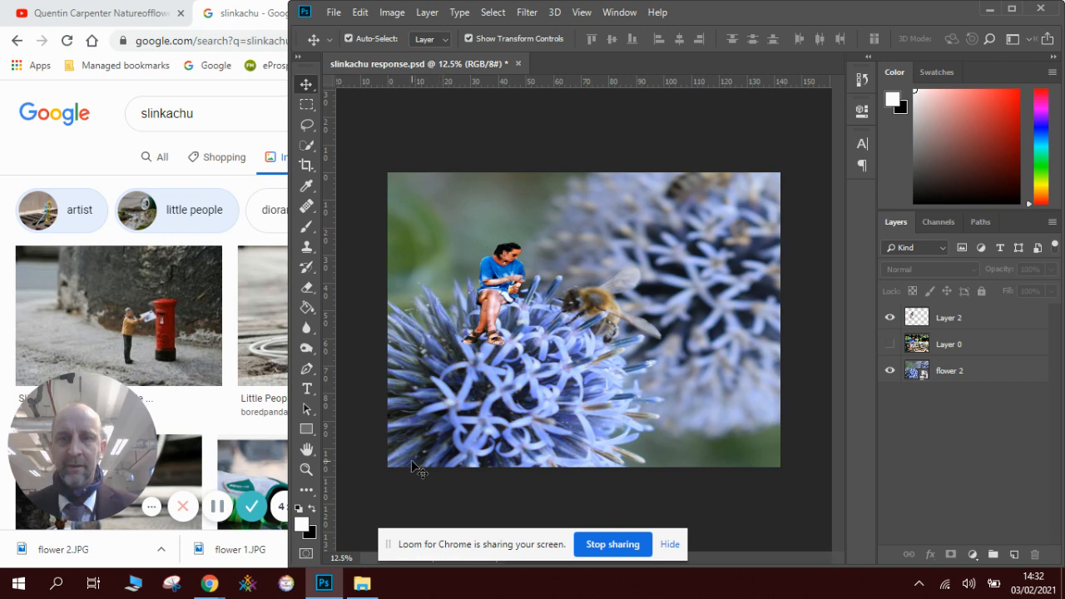